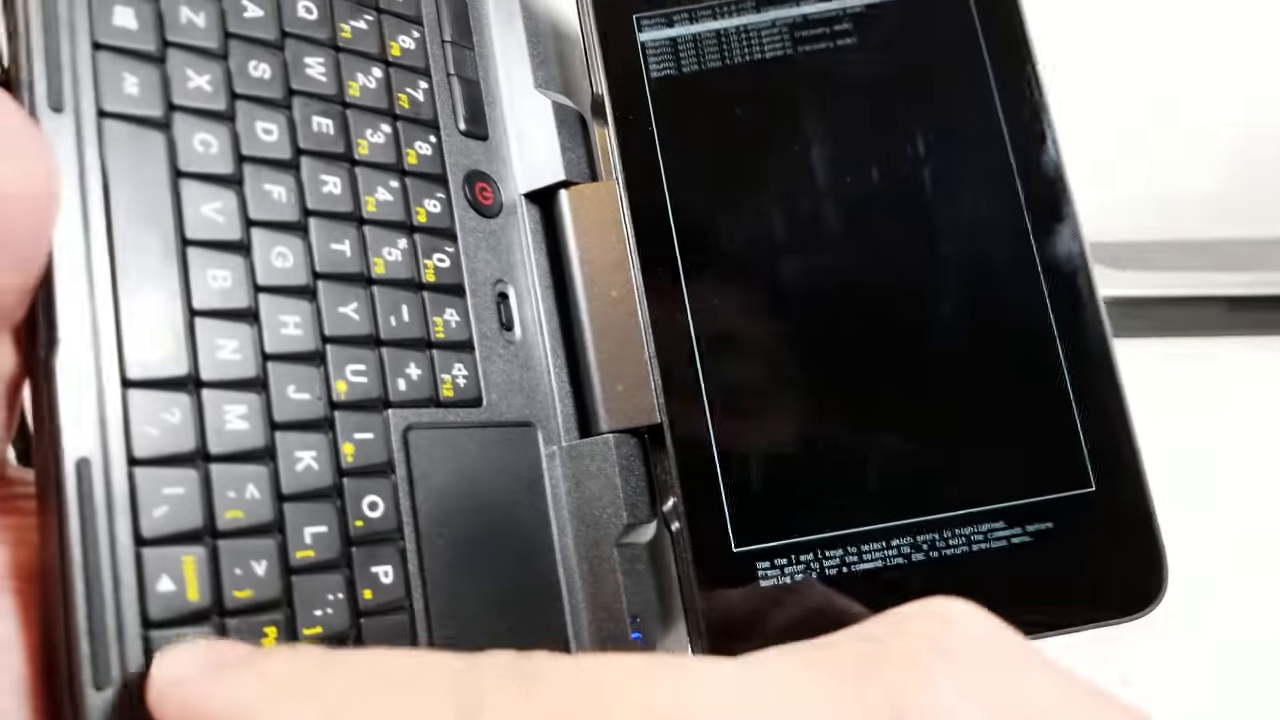
Move the GRUB menu selection down to choose an Ubuntu boot entry
key(Down)
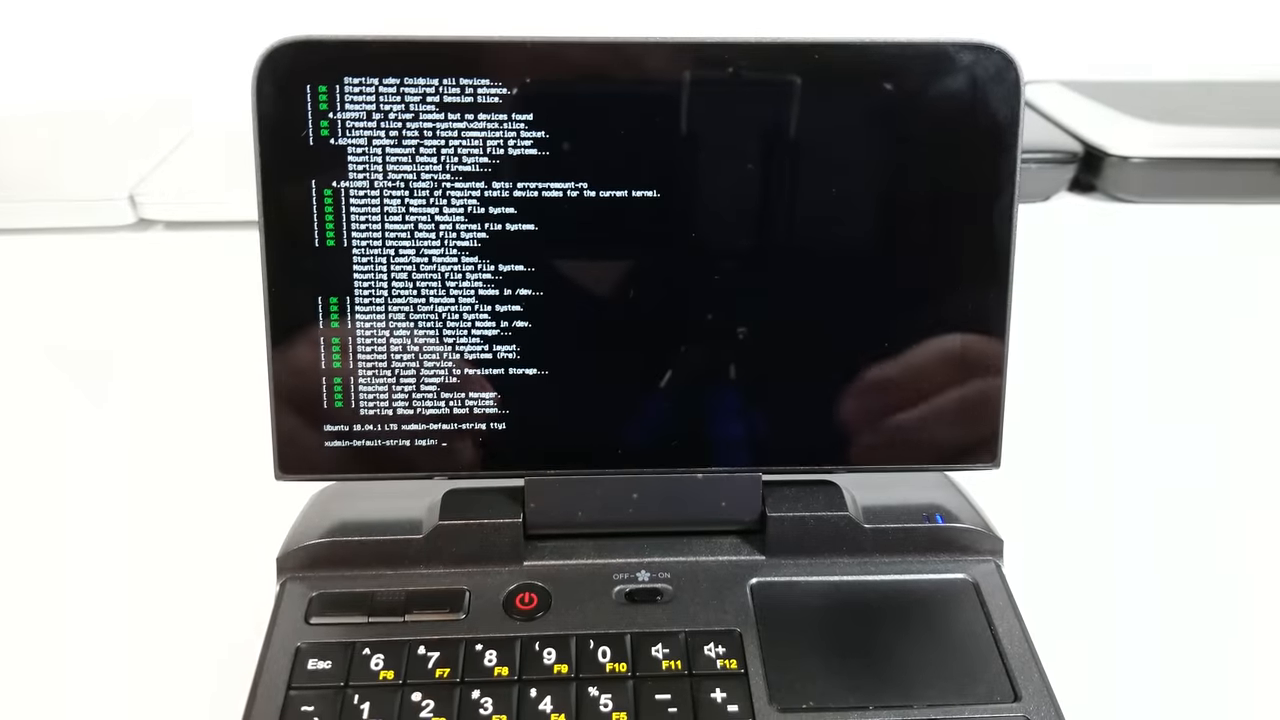
Log in at the console prompt, retrying the username after 'Login incorrect'
text(xudmin)
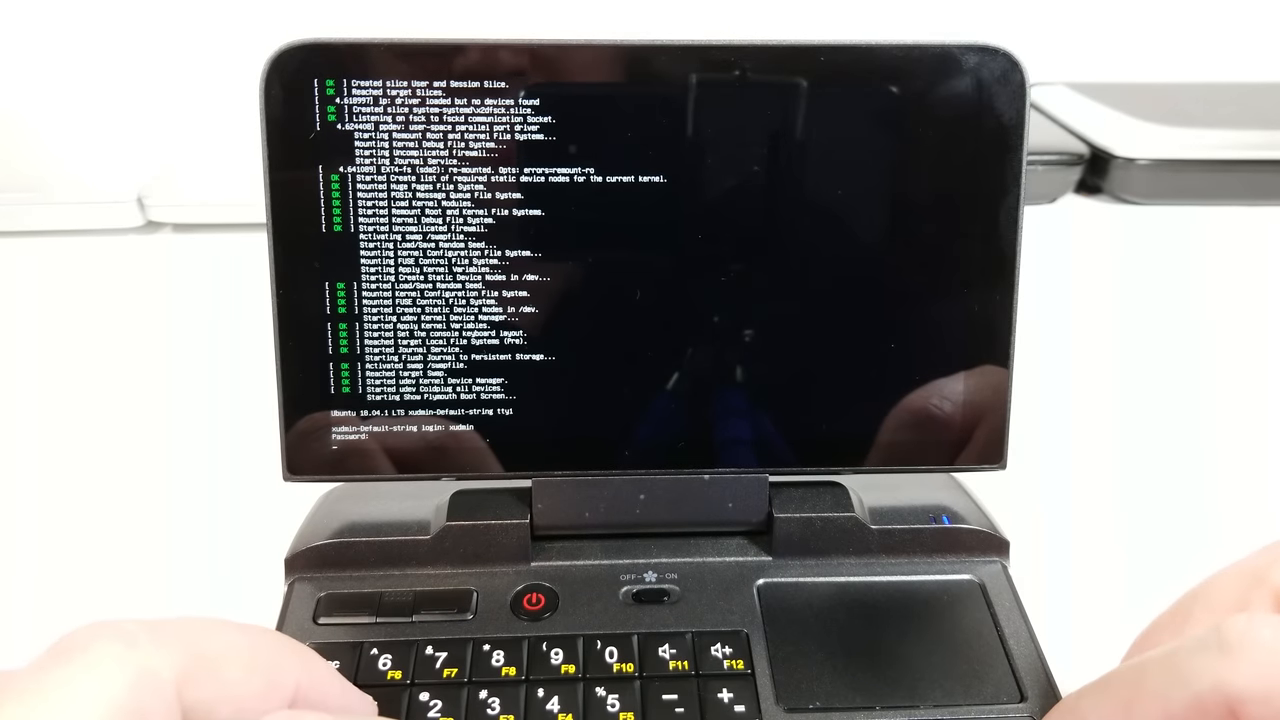
key(Return)
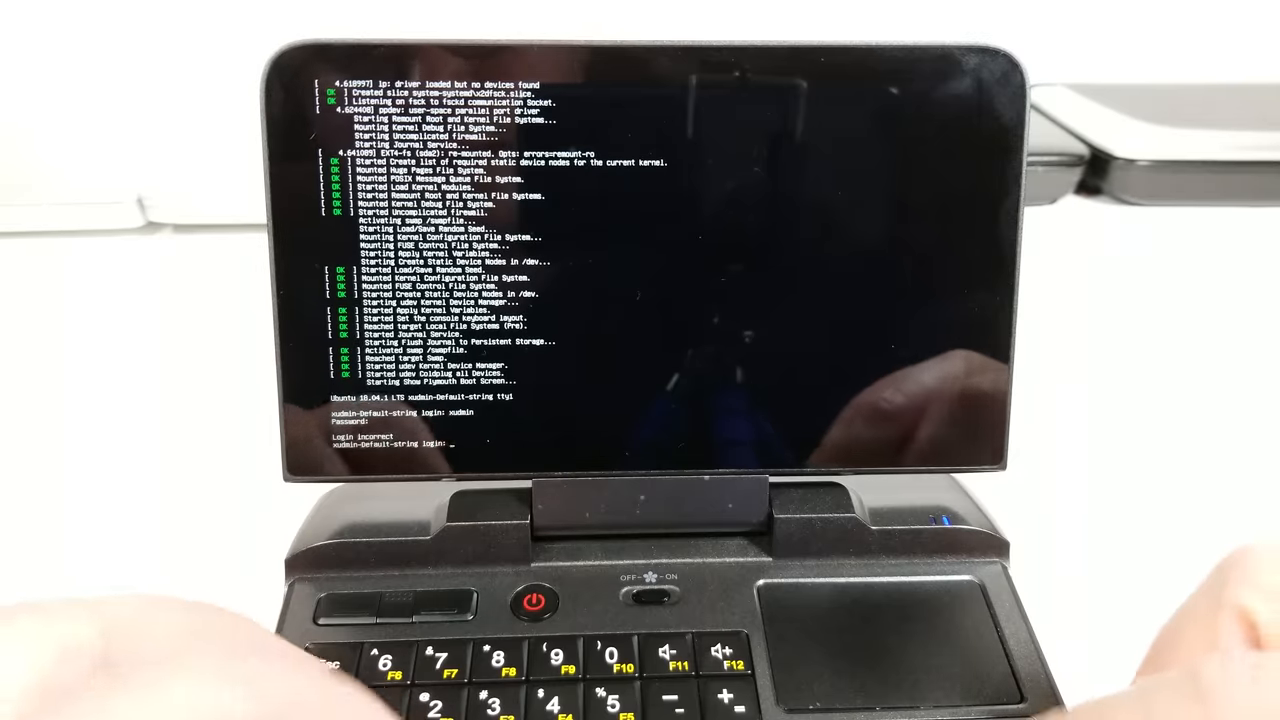
text(xudmin)
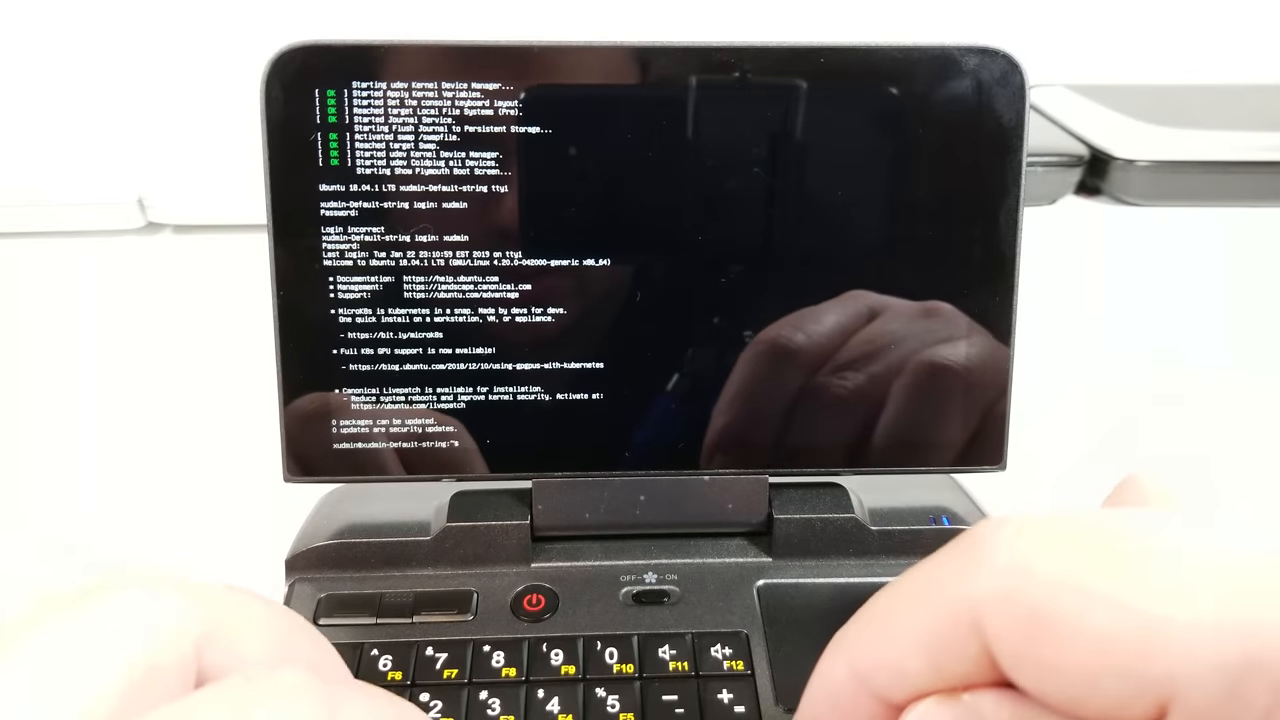
Page through the kernel boot message log with less to review device and systemd entries
text(less hop)
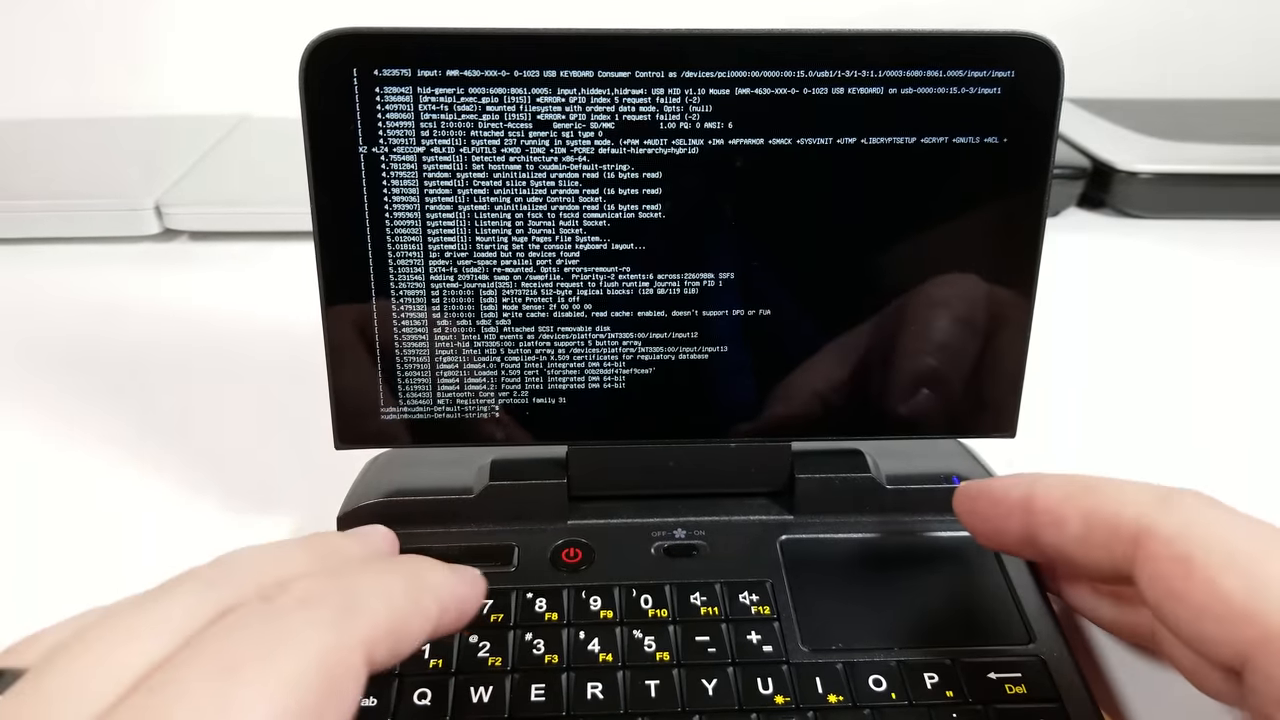
Change directory to list the firmware .bin files and the Downloads folder contents
text(cd)
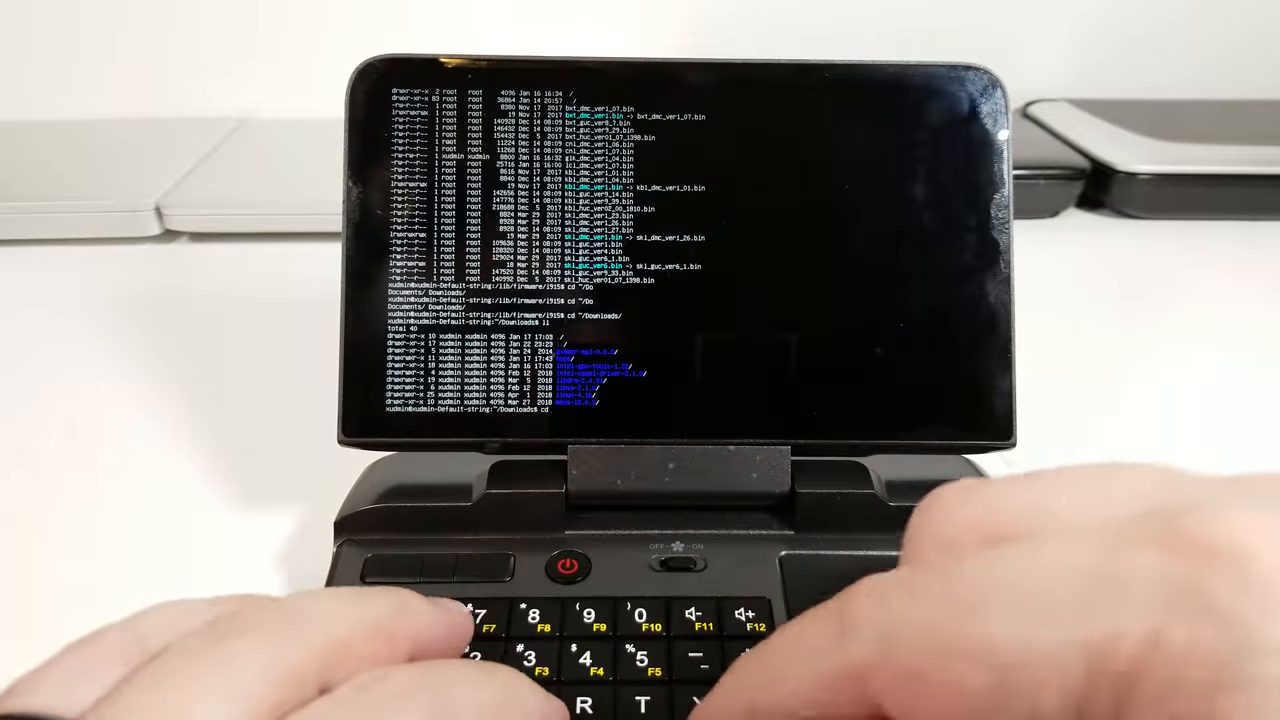
List loaded kernel modules, then enter cd /lib/firmware/i915 to return to the i915 firmware folder
text(ope)
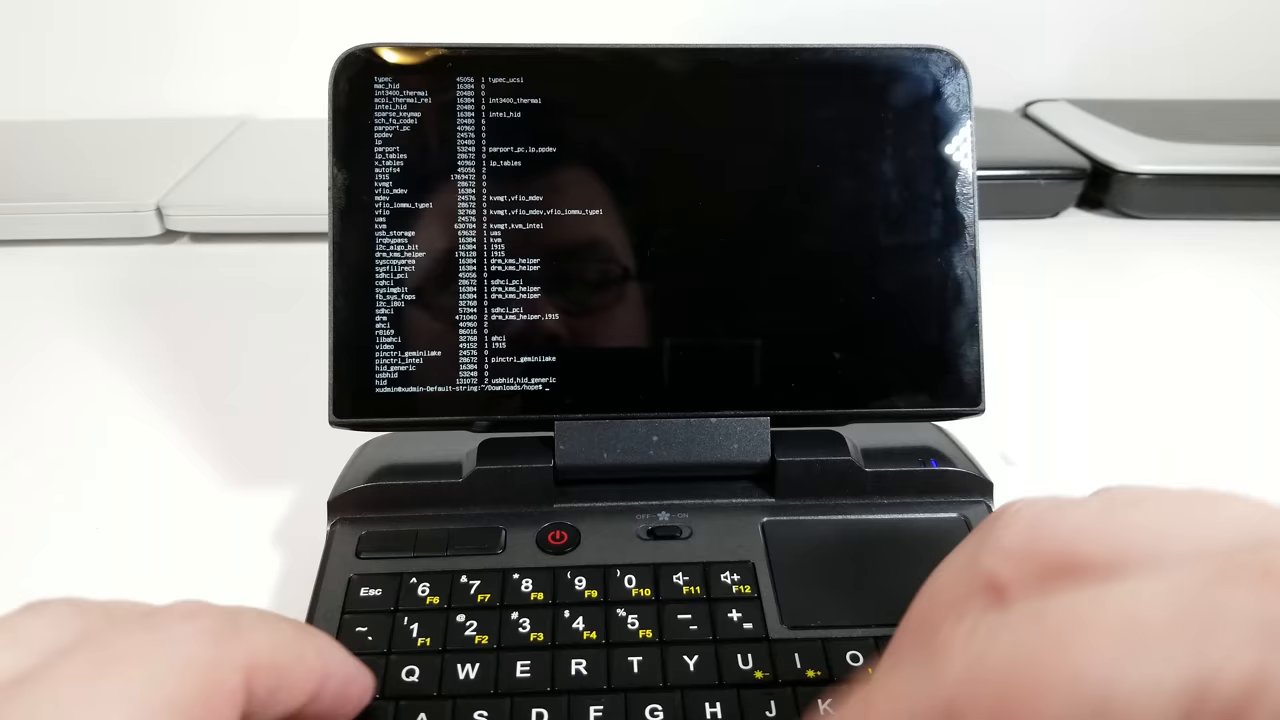
text(cd /lib/firmware/i915/)
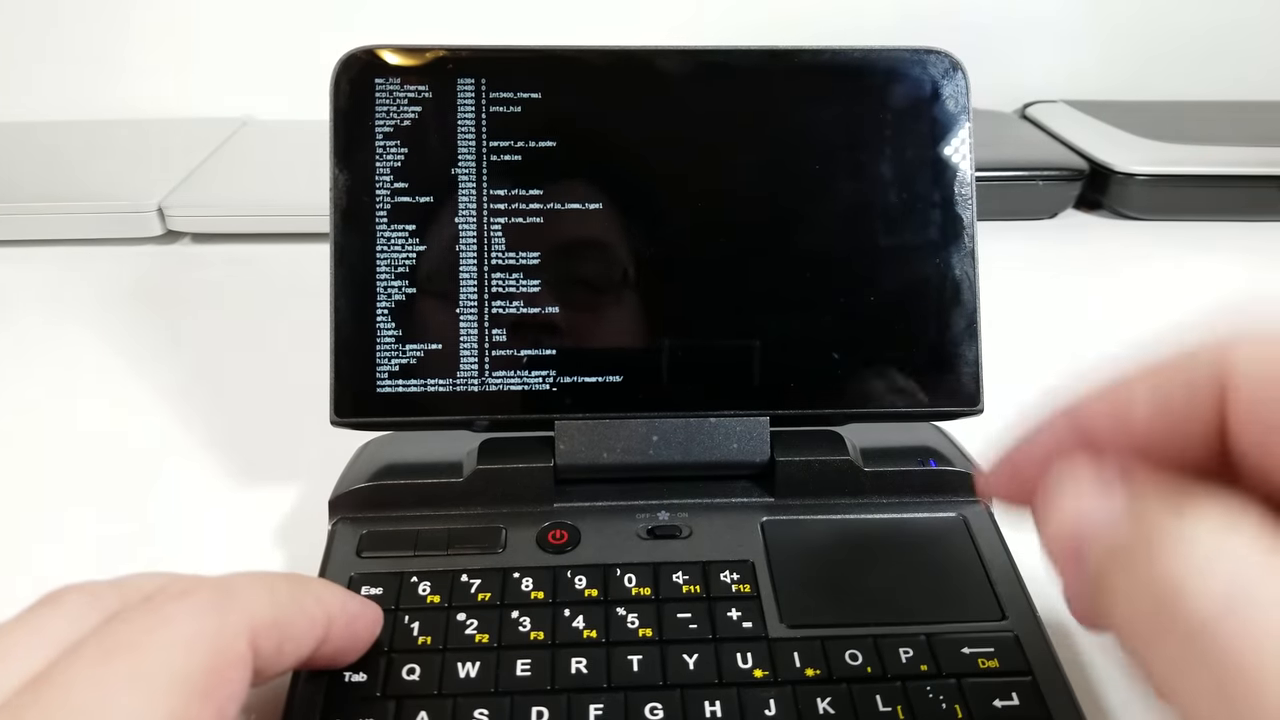